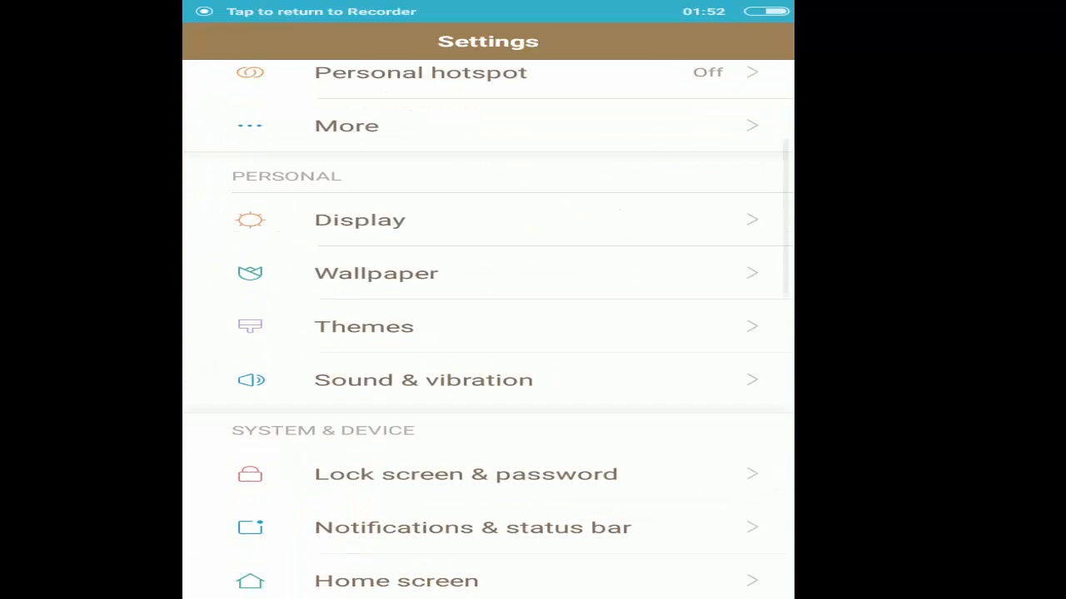
# Step: Scroll down the Settings list and open Additional settings
pyautogui.scroll(-3)
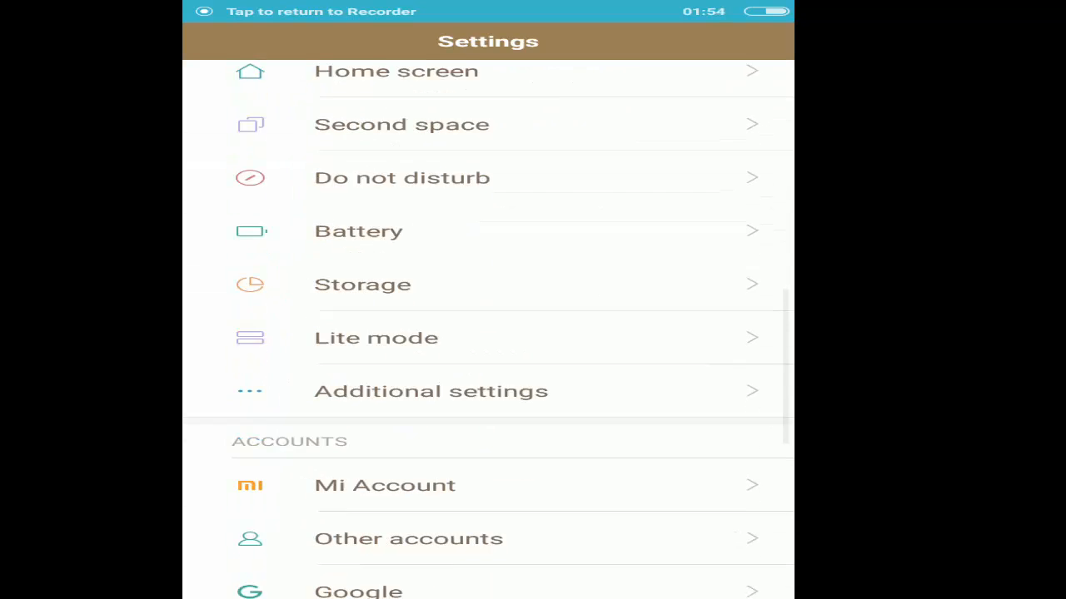
pyautogui.click(431, 391)
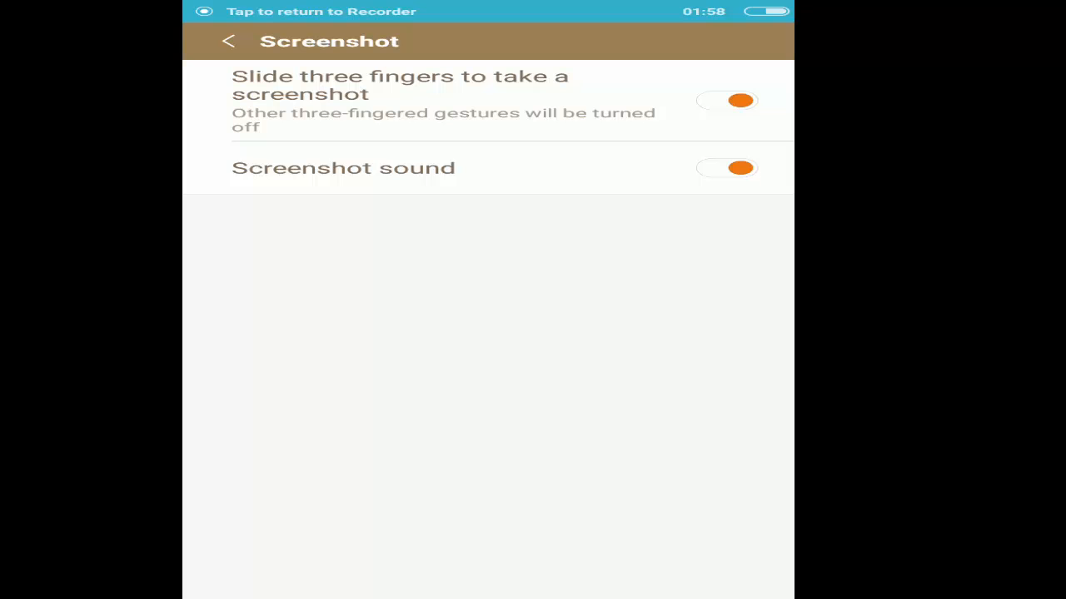
# Step: Toggle three-finger slide screenshot off and back on, then return to the home screen
pyautogui.click(725, 100)
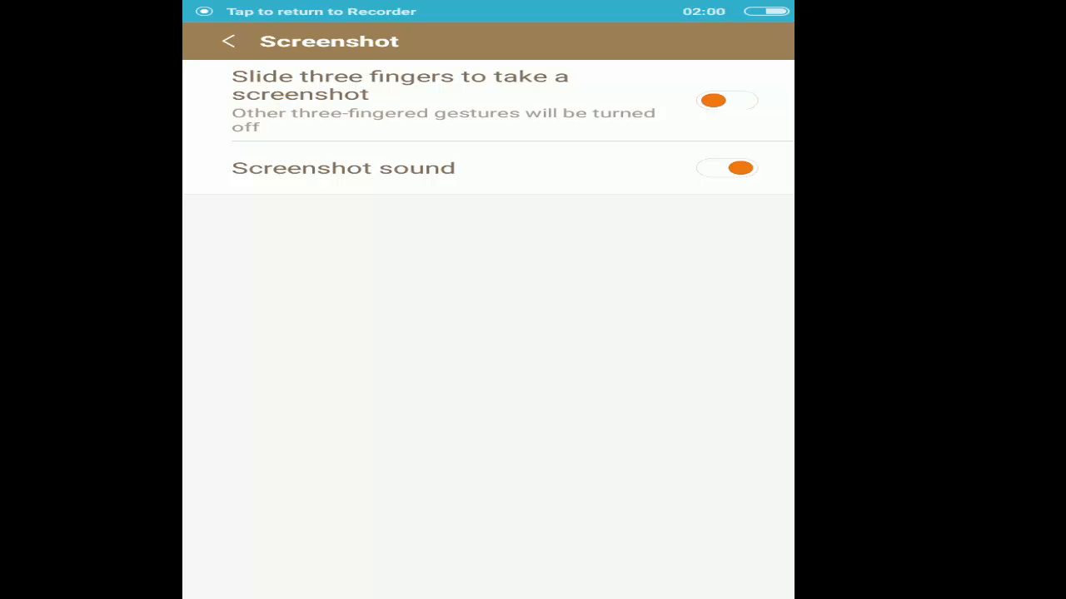
pyautogui.click(725, 100)
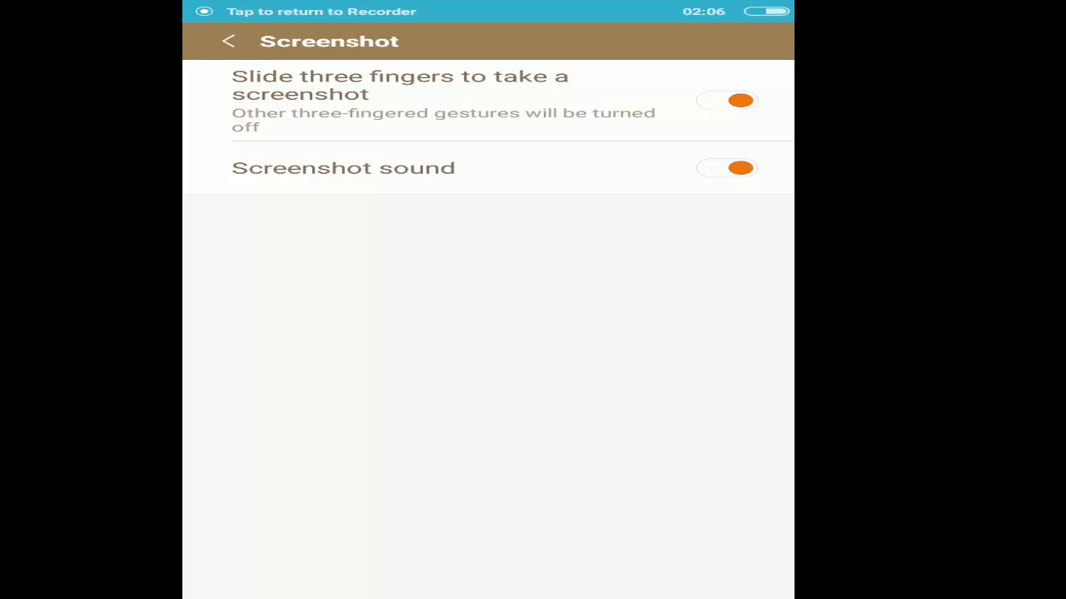
pyautogui.click(227, 41)
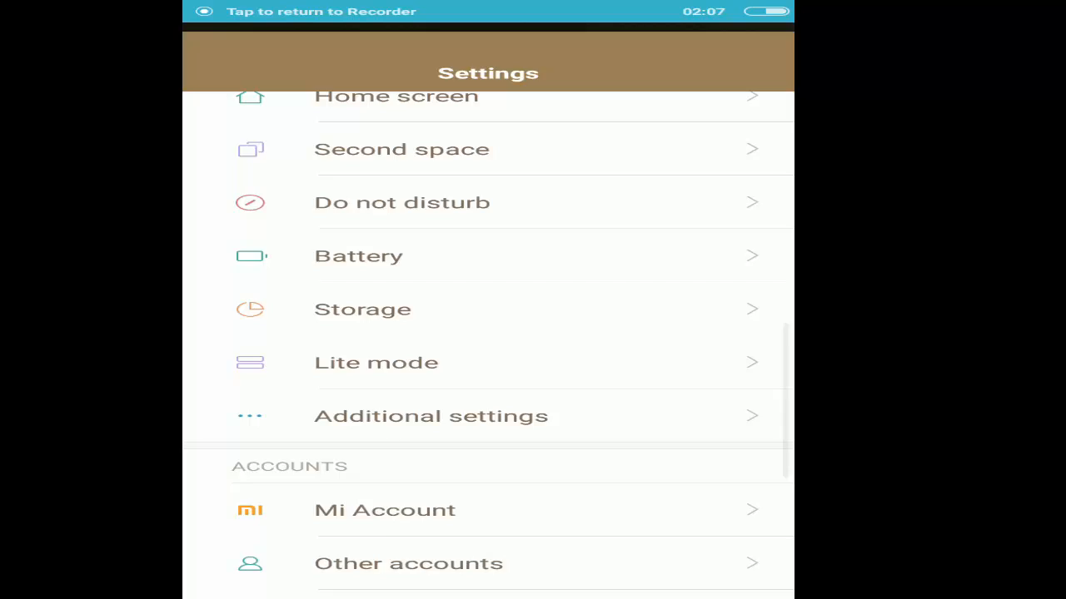
pyautogui.press('Home')
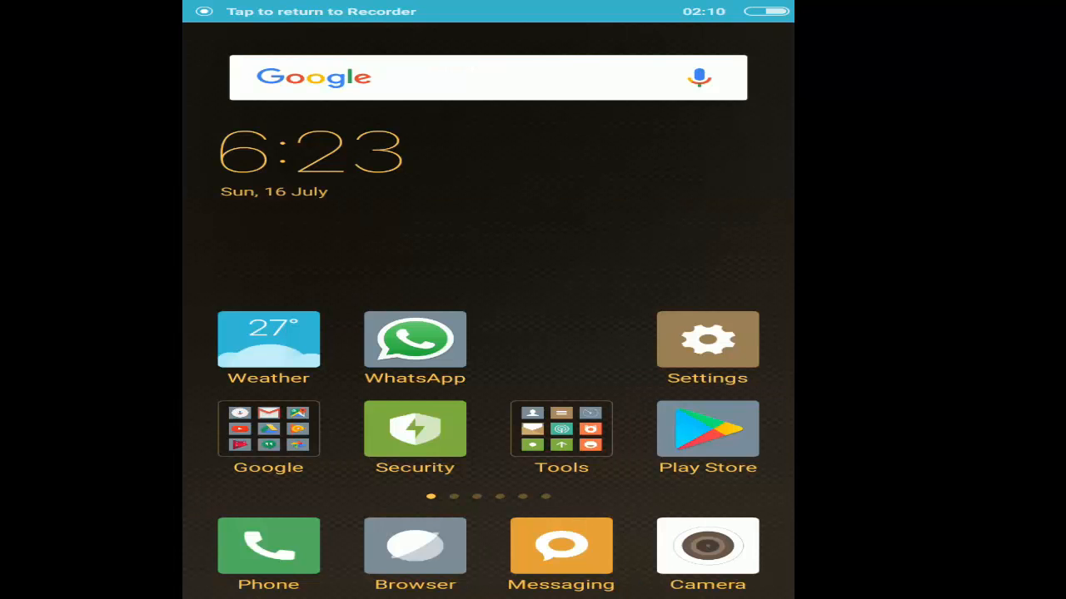